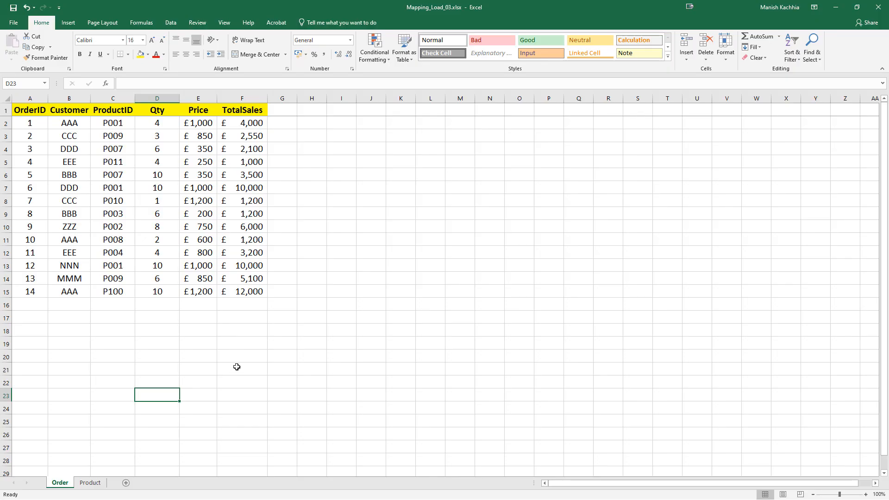
# Switch the Excel workbook from the Order sheet to the Product sheet with names and categories.
pyautogui.moveTo(30, 110); pyautogui.dragTo(255, 306)
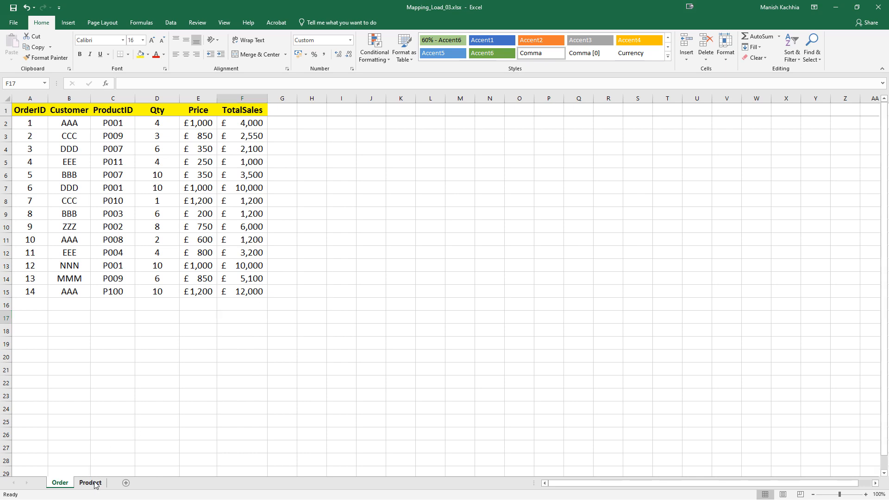
pyautogui.click(89, 482)
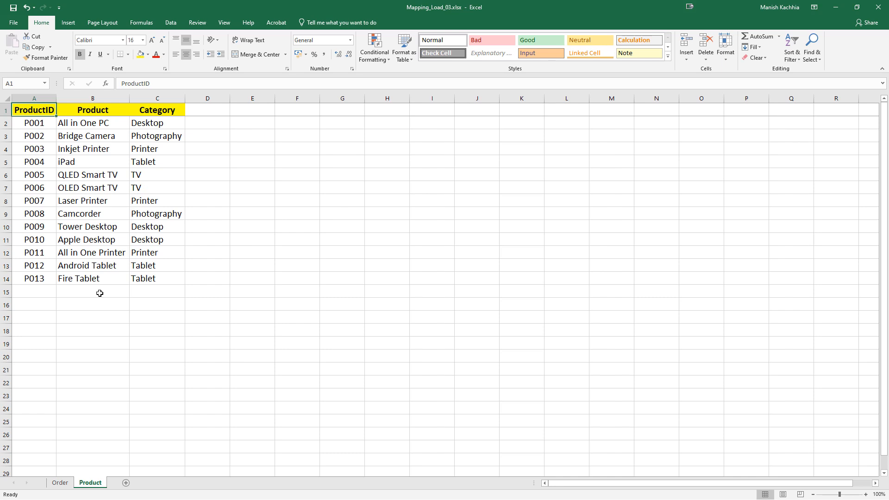
pyautogui.moveTo(83, 123)
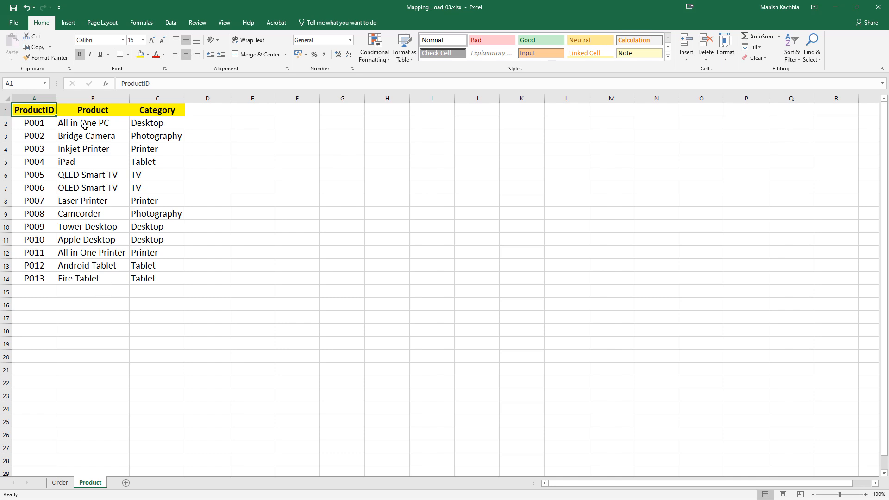
# Open the Qlik Sense load script and place the cursor below the Product LOAD.
pyautogui.click(157, 109)
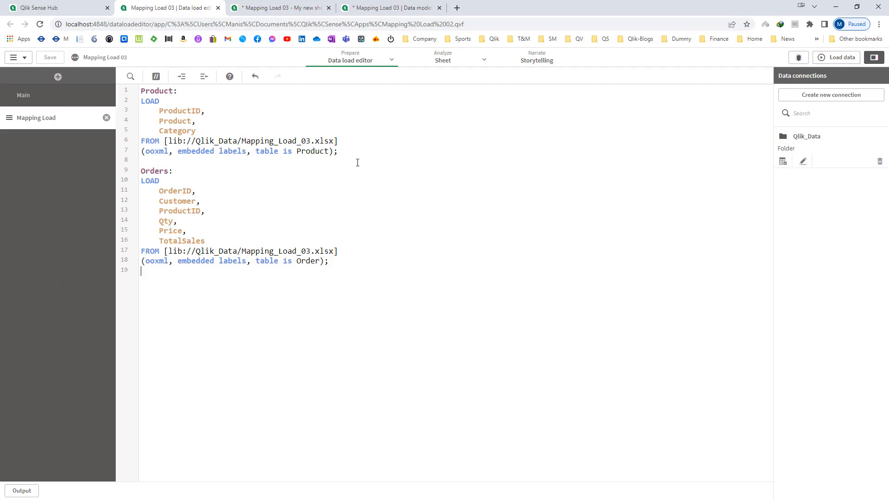
pyautogui.click(330, 260)
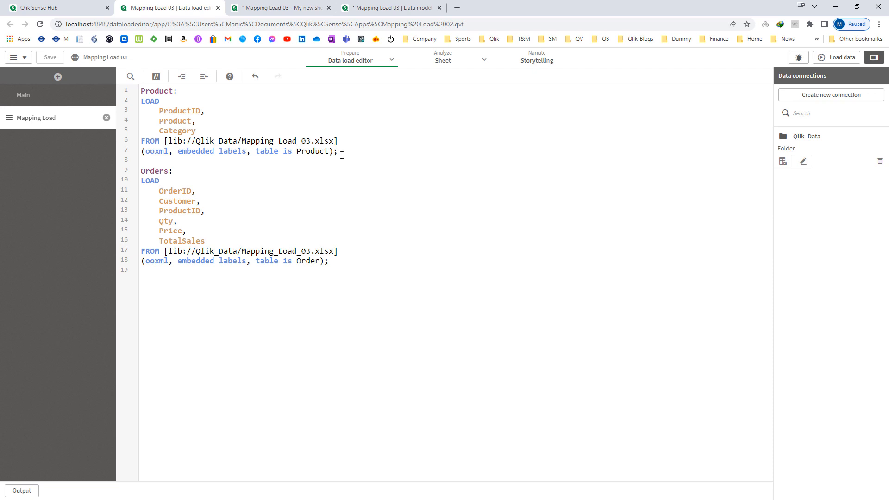
pyautogui.click(177, 150)
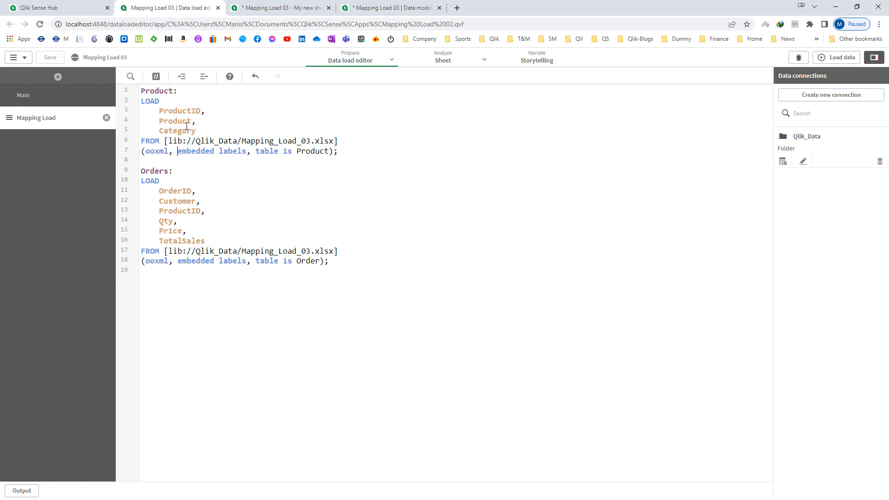
pyautogui.doubleClick(178, 130)
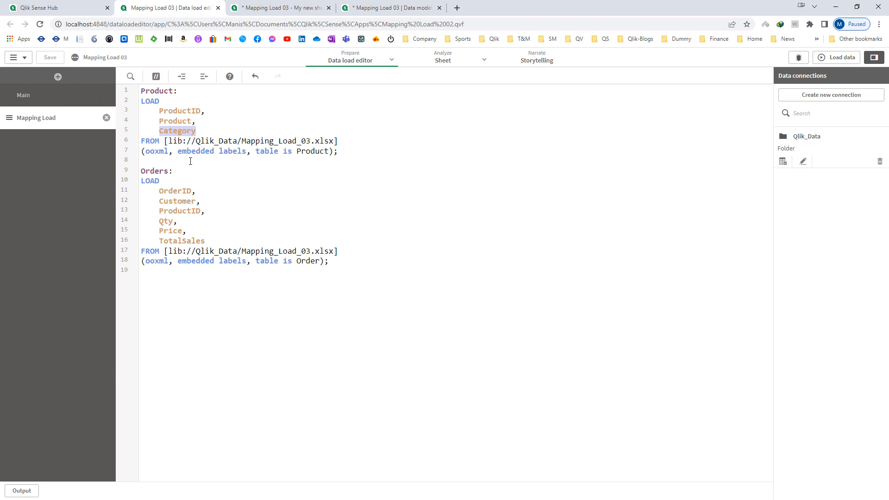
pyautogui.click(145, 161)
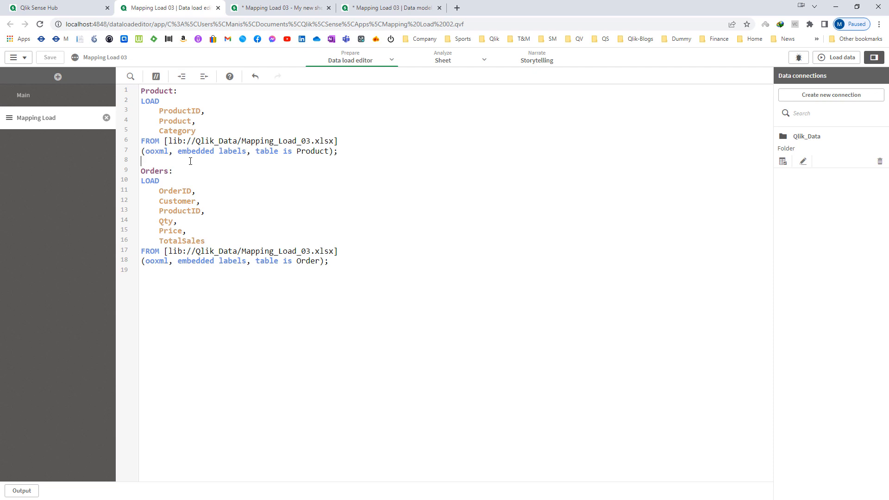
# Add the Map_Product_Name mapping load of ProductID and Product from resident Product.
pyautogui.press('Enter')
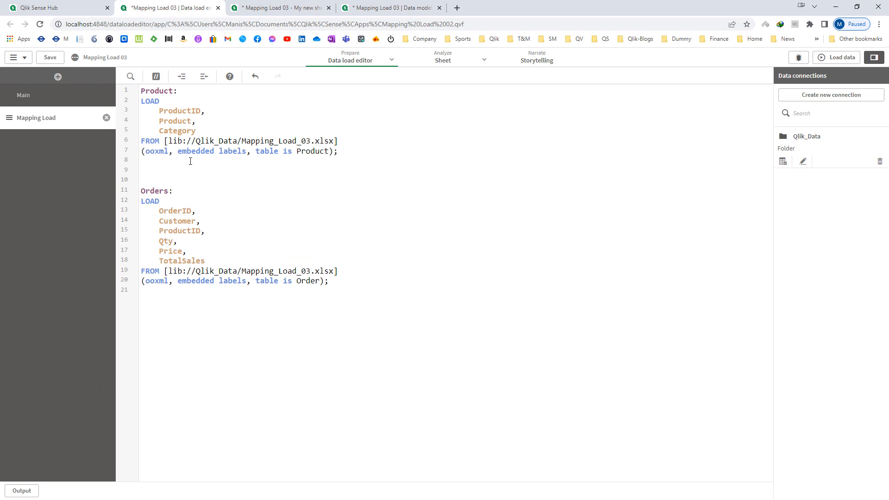
pyautogui.write('Map_Product_Name:')
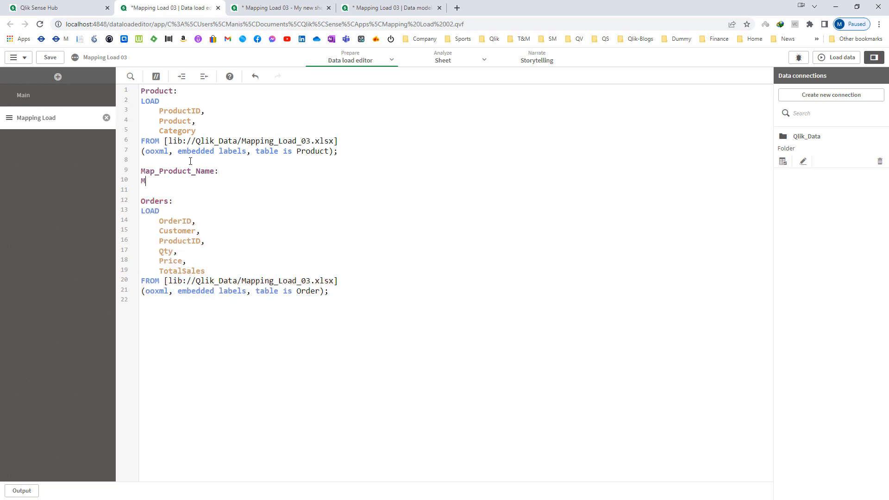
pyautogui.write('apping Load ProductID, Product Resident Produc')
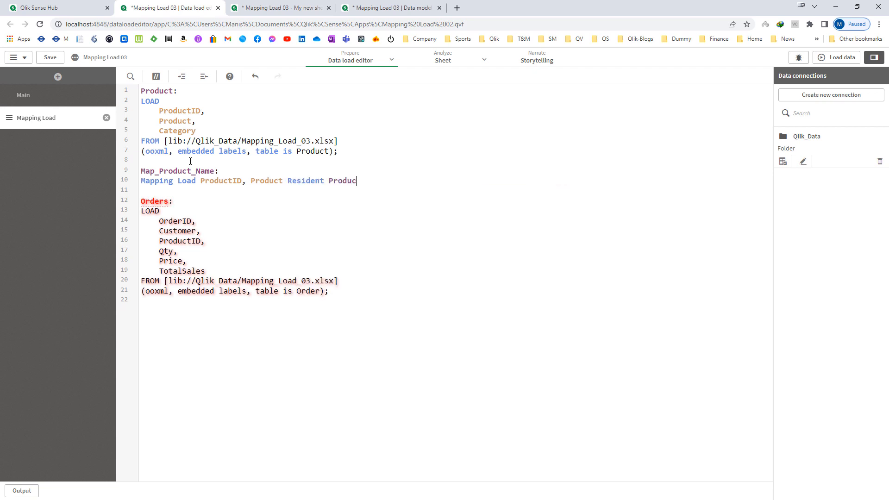
pyautogui.write('t;')
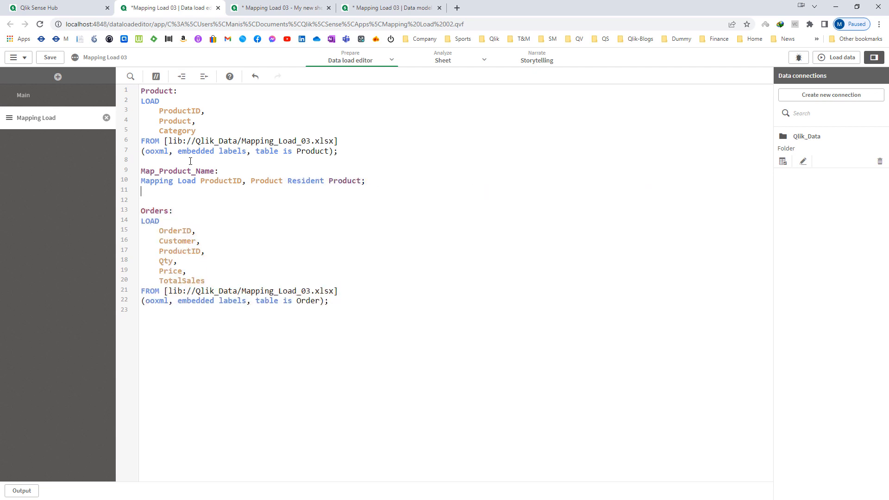
# Add the Map_Product_Category mapping load of ProductID and Category from resident Product.
pyautogui.write('Map_P')
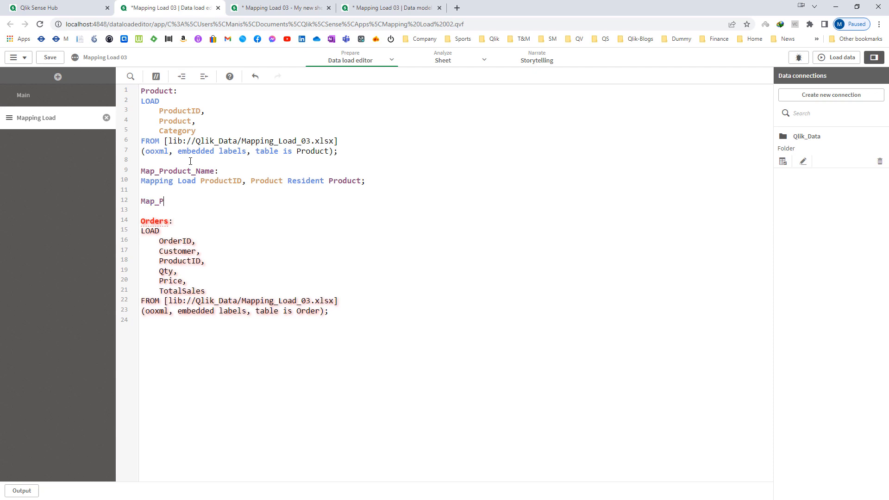
pyautogui.write('roduct_Ca')
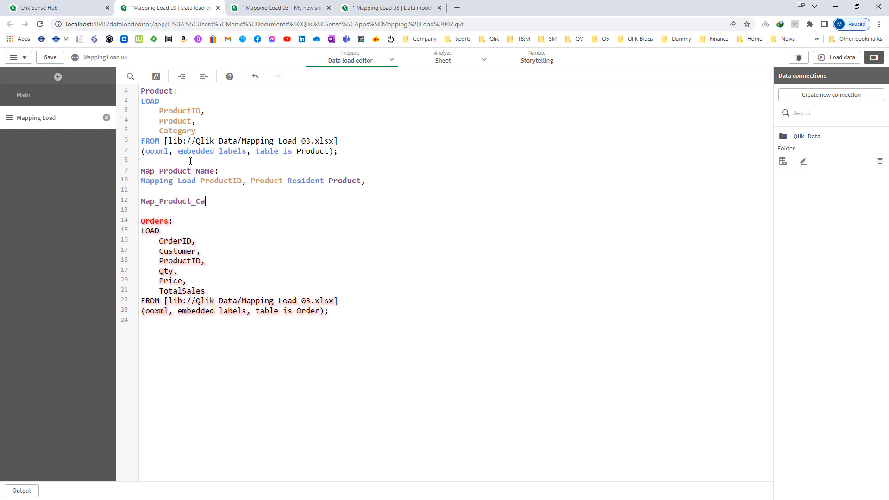
pyautogui.write('tegory:')
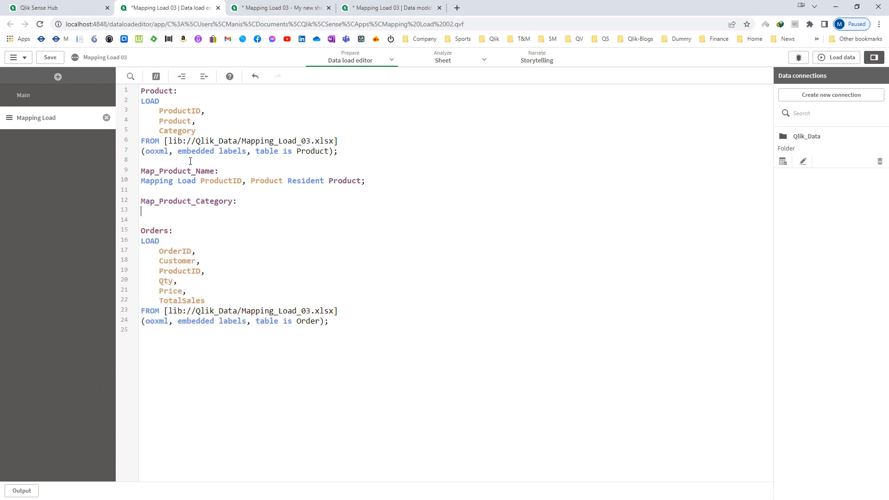
pyautogui.write('Mapping Load')
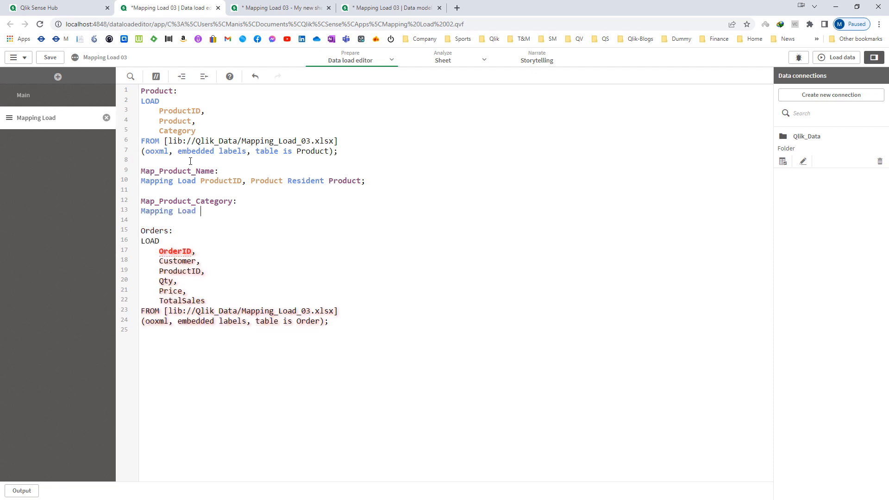
pyautogui.write('ProductID,')
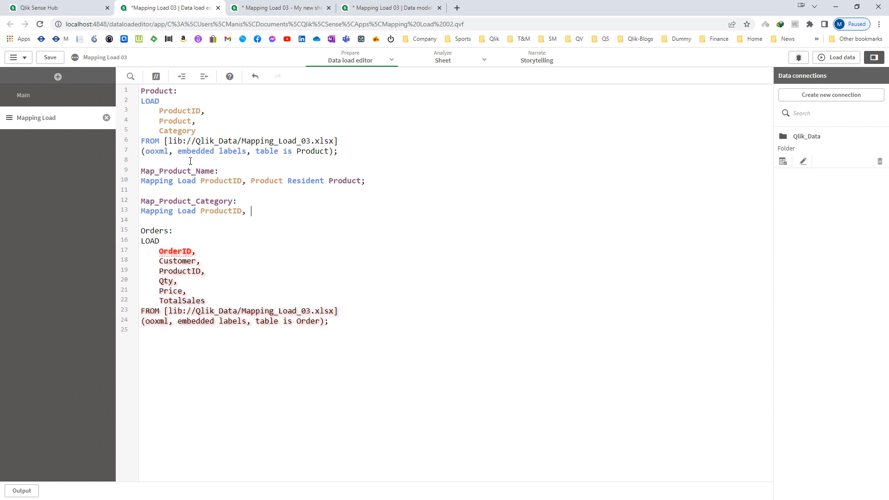
pyautogui.write('Category')
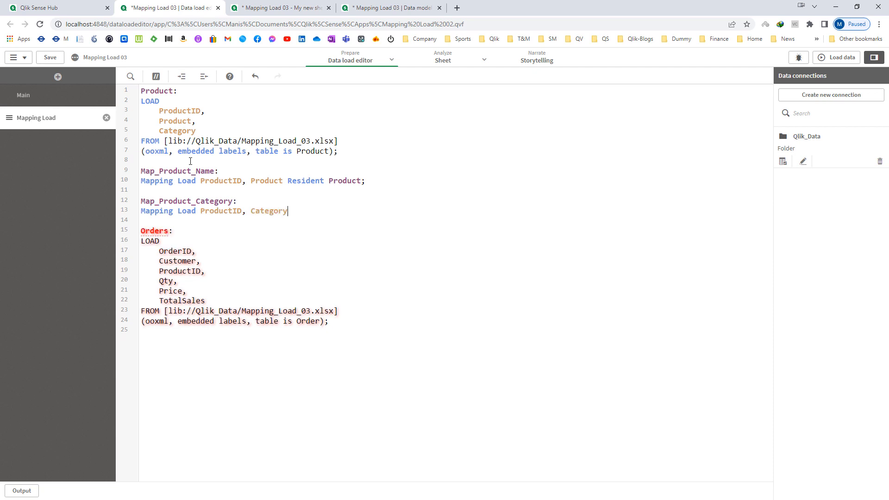
pyautogui.write('Resident Product;')
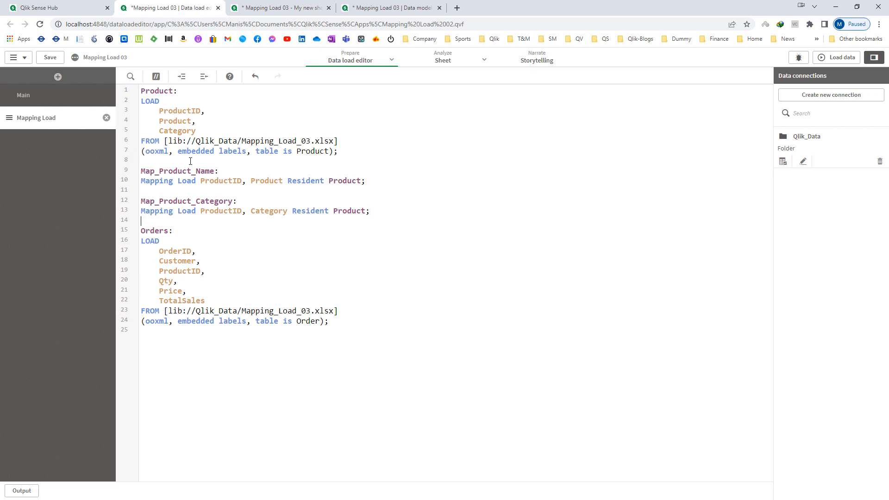
# Add ApplyMap('Map_Product_Name', ProductID, 'NoProduct') as ProductName to the Orders load.
pyautogui.write('A')
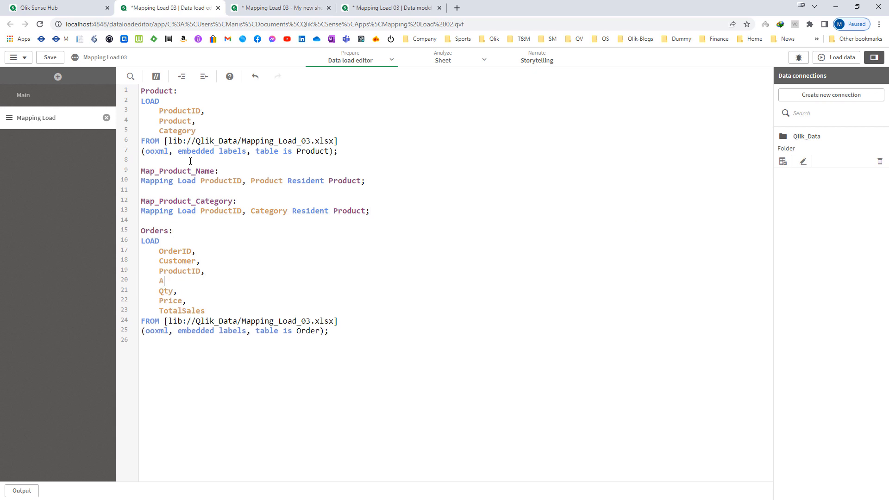
pyautogui.write("pplyMap( '")
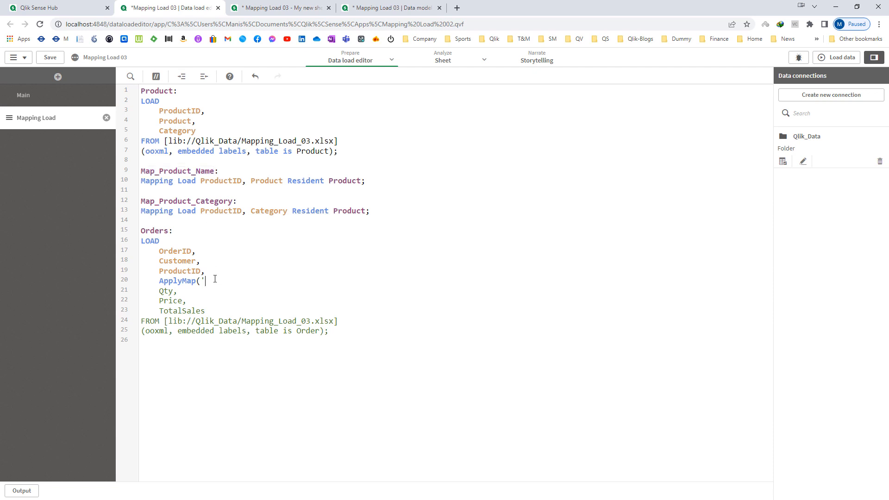
pyautogui.write('Map_Product_Name')
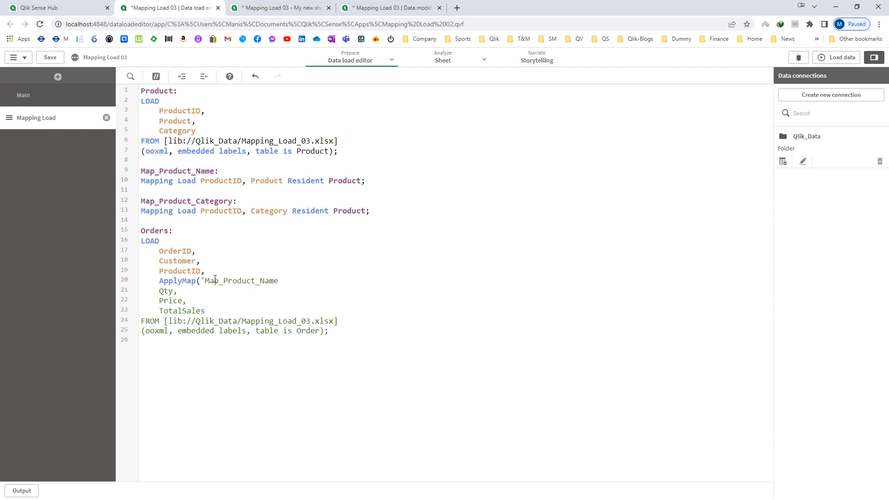
pyautogui.write(', ProductID')
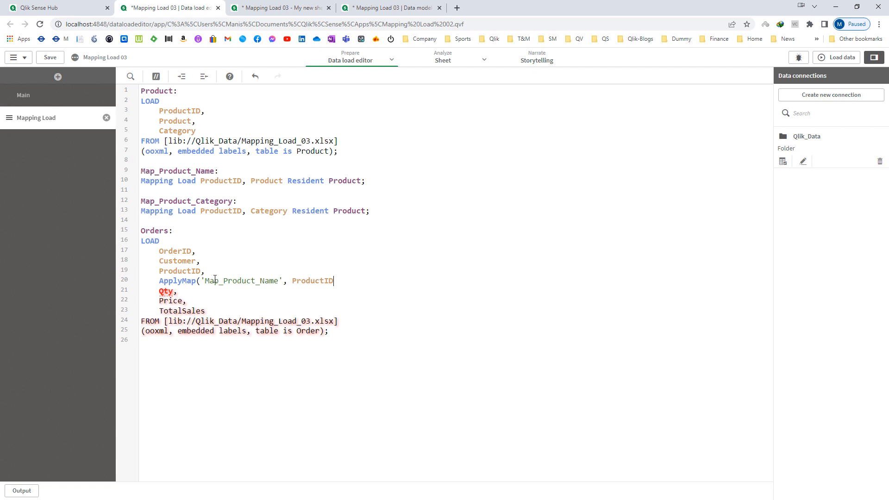
pyautogui.write(", '")
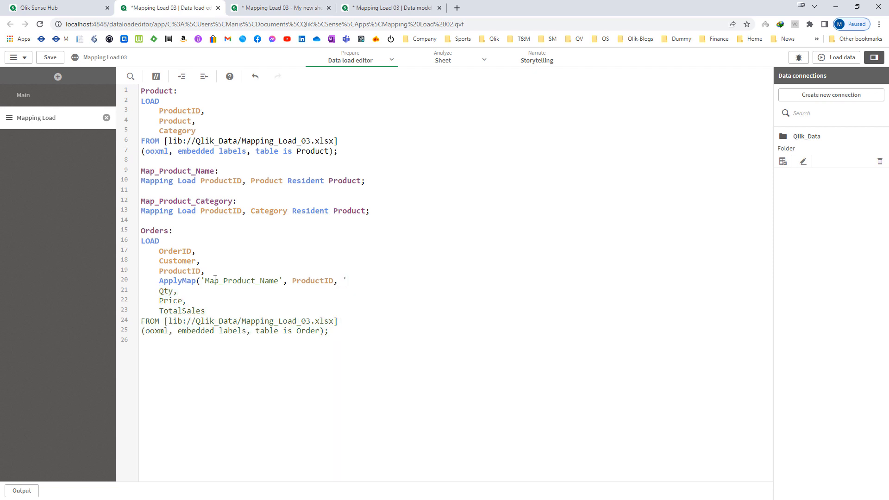
pyautogui.write("NoProduct'")
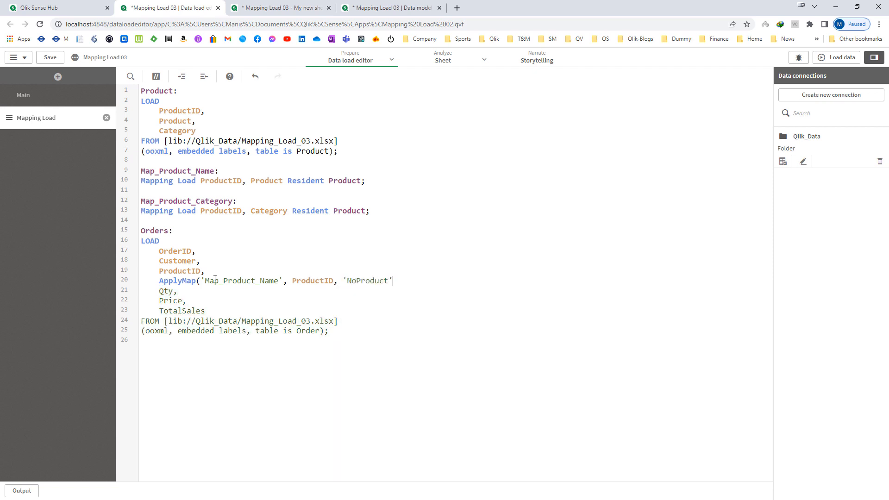
pyautogui.write(') as Prod')
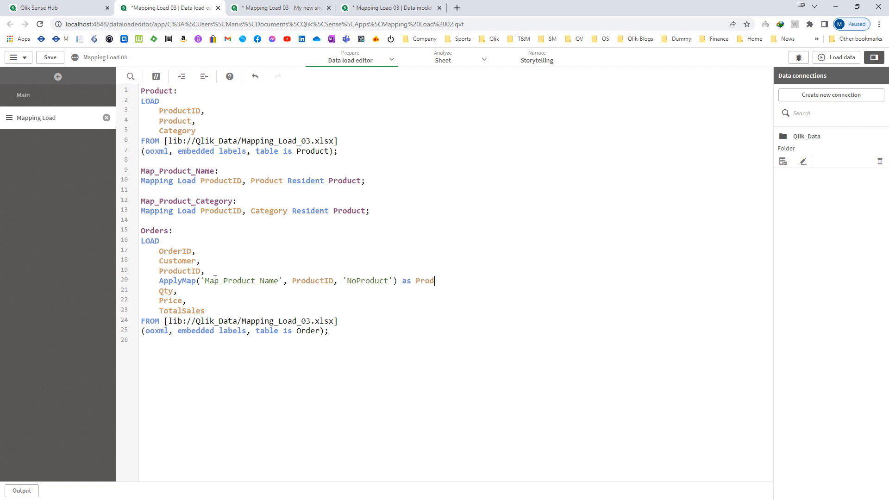
pyautogui.write('ProductNaem')
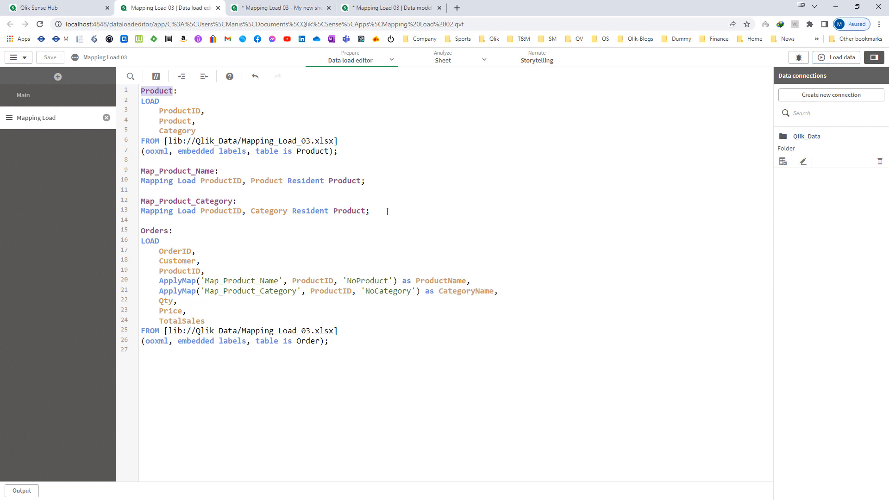
# Add 'Drop Table Product;', reload, and preview Orders where P100 shows NoProduct.
pyautogui.write('Drop T')
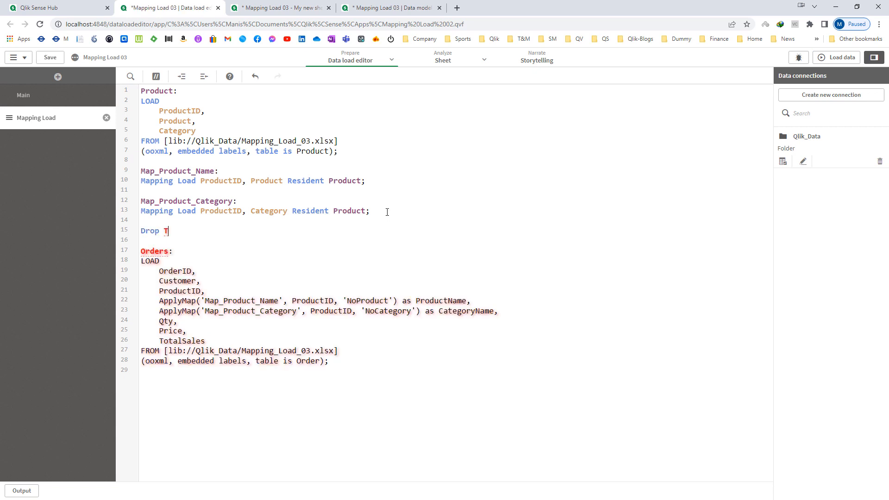
pyautogui.write('able Product;')
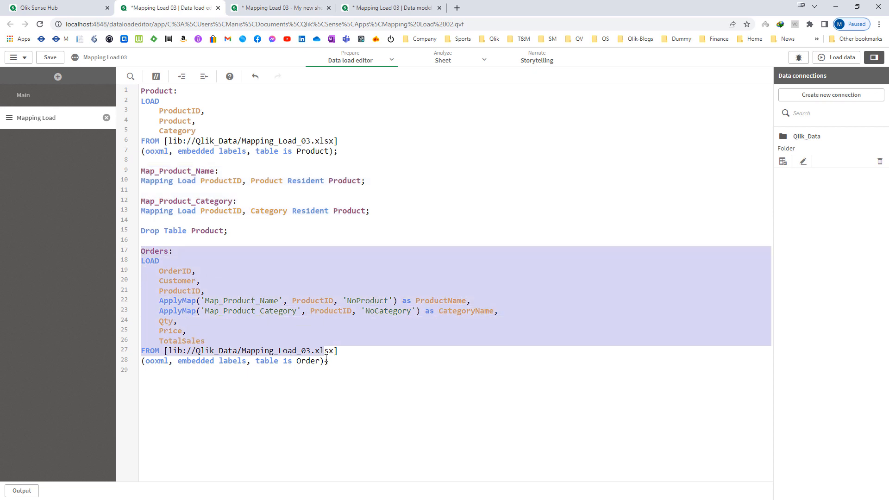
pyautogui.click(207, 340)
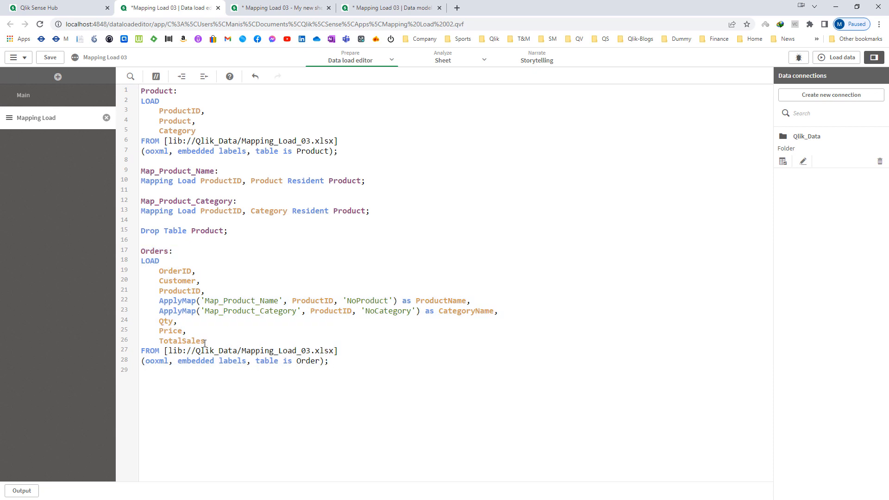
pyautogui.click(839, 57)
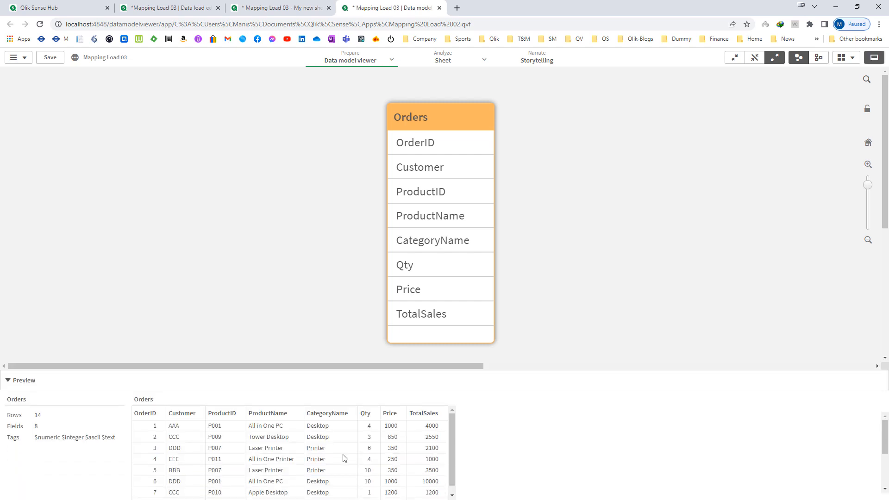
pyautogui.scroll(-3)
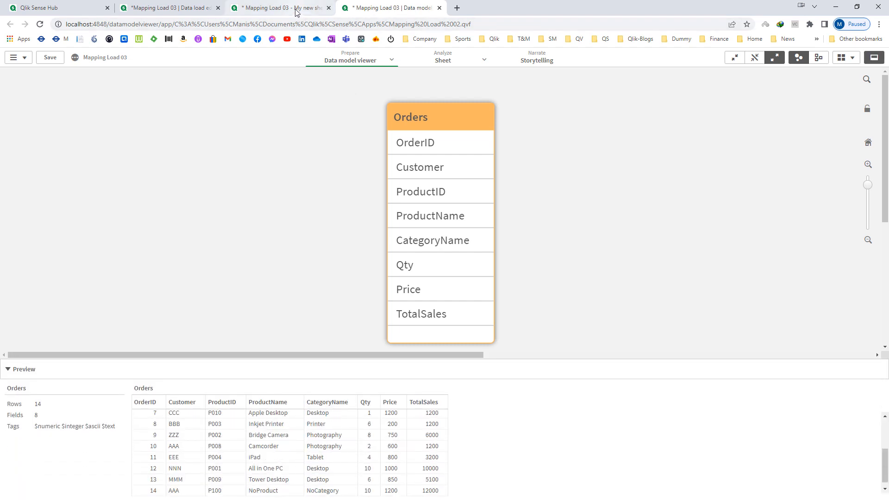
pyautogui.click(281, 7)
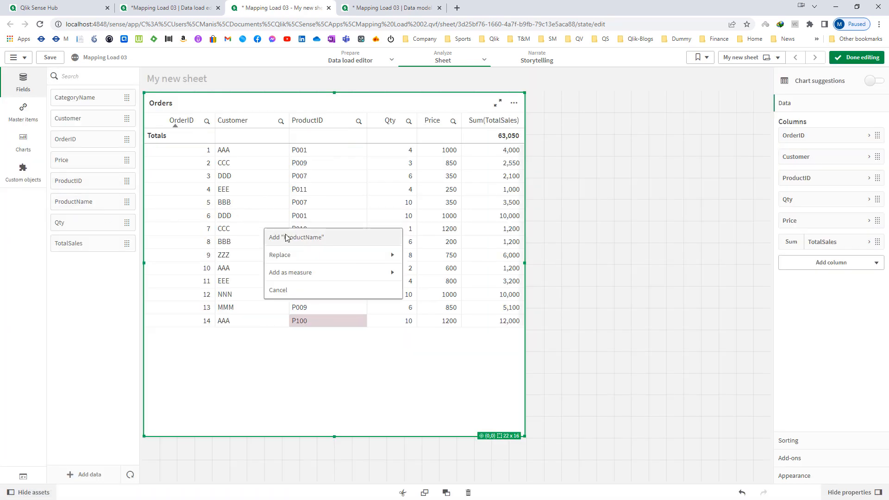
# Add ProductName and CategoryName columns to the sheet's Orders table and finish editing.
pyautogui.click(295, 237)
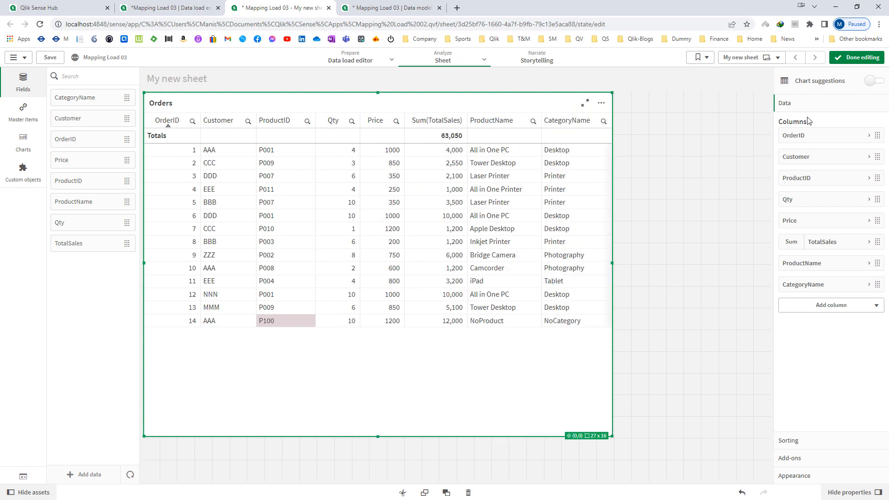
pyautogui.click(856, 57)
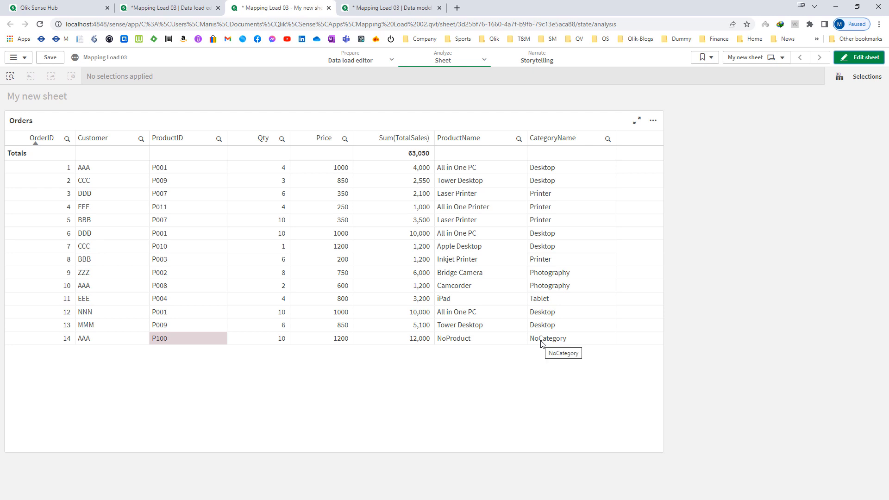
pyautogui.moveTo(550, 346)
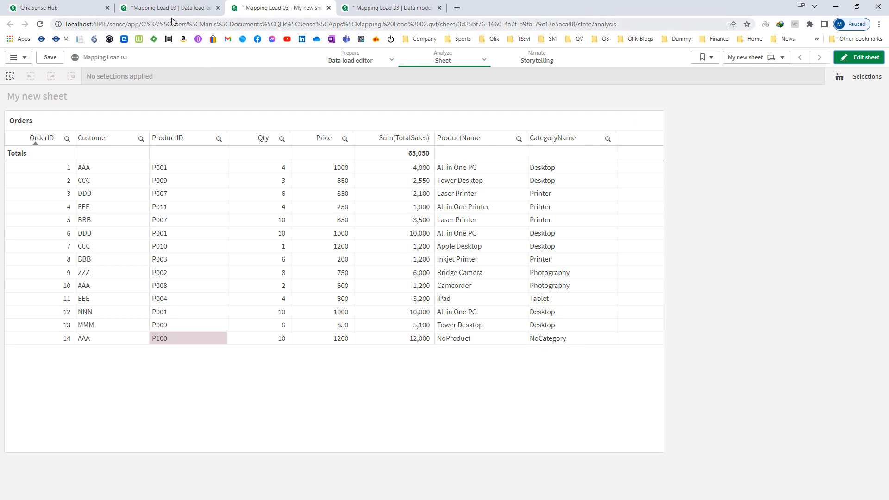
pyautogui.click(836, 57)
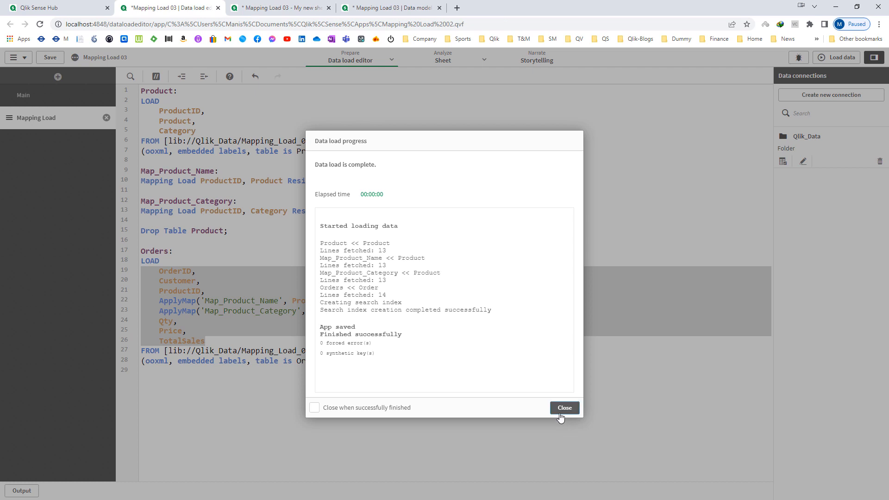
# Turn the Product load into mapping table Map_Product with Product & '|' & Category as Product_Category.
pyautogui.click(564, 407)
pyautogui.write('Map_')
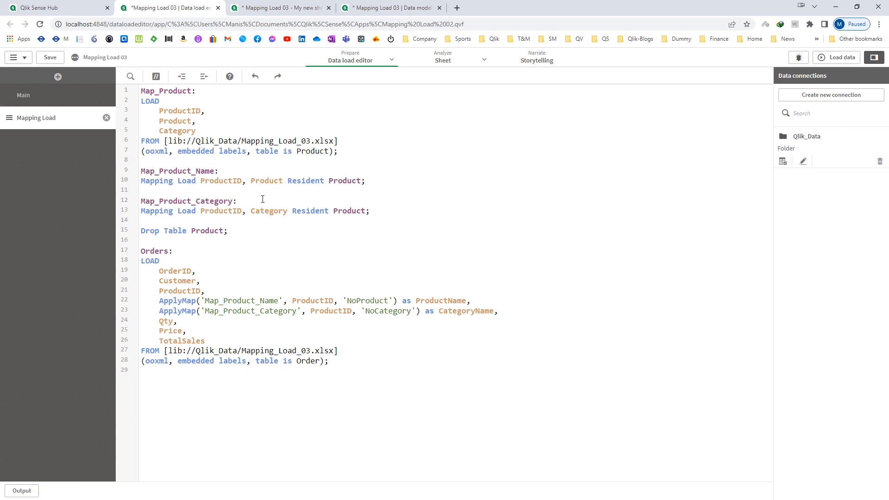
pyautogui.write("& '||")
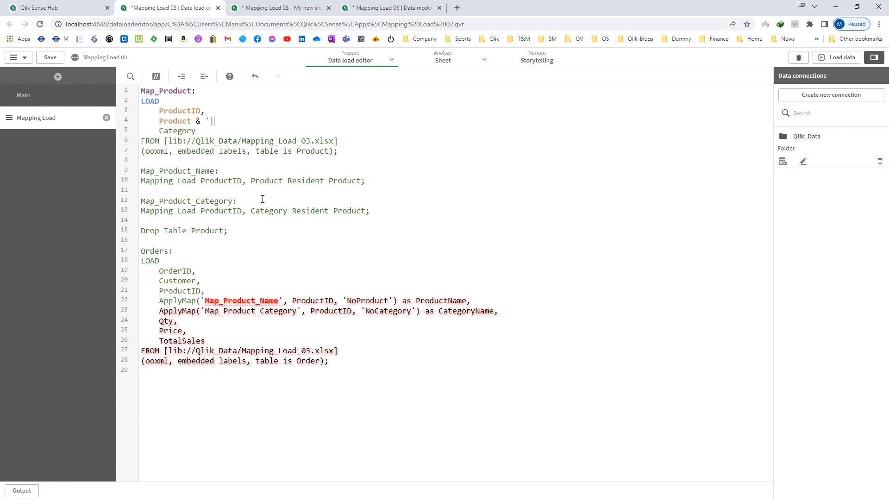
pyautogui.write("|' &")
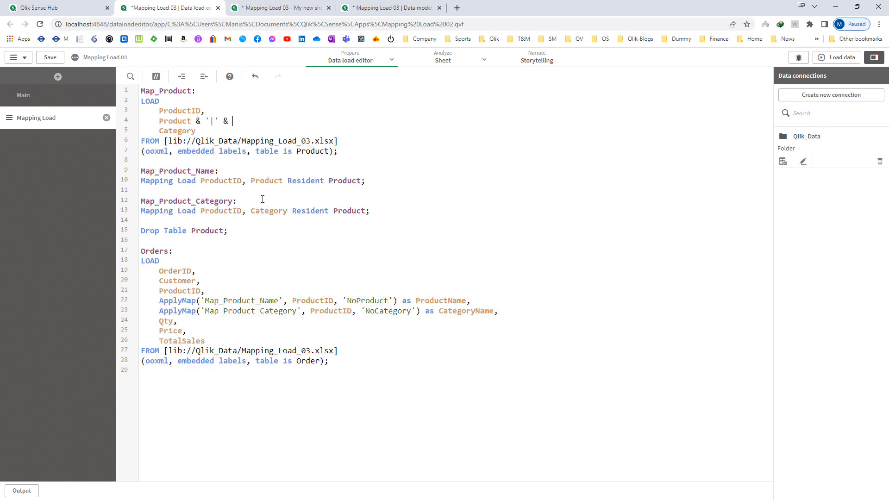
pyautogui.write('Category')
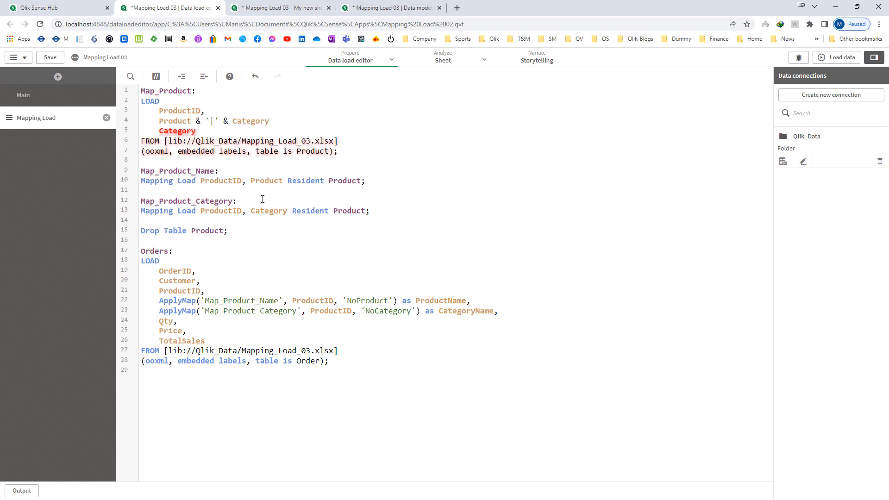
pyautogui.write('as Product_Category')
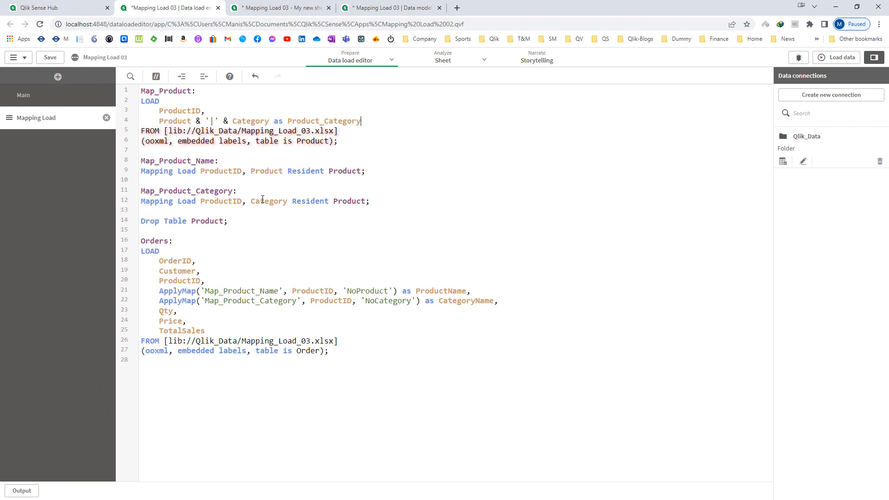
pyautogui.moveTo(103, 144)
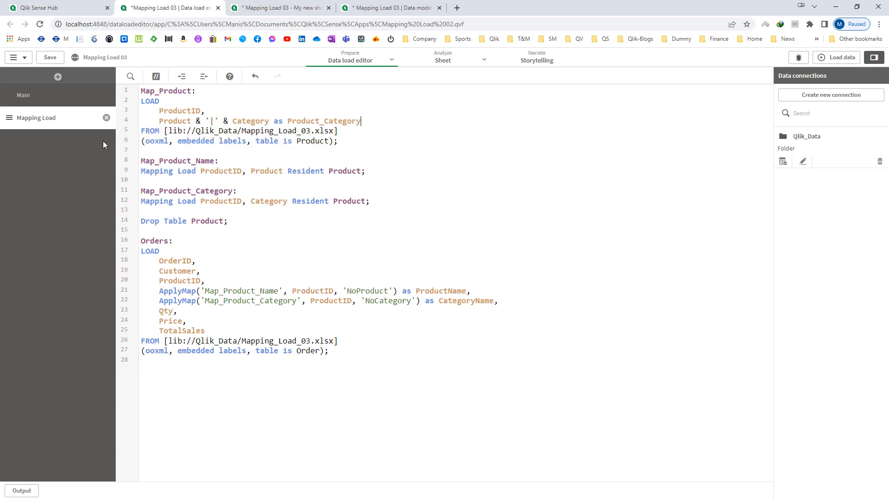
pyautogui.write('Mapping')
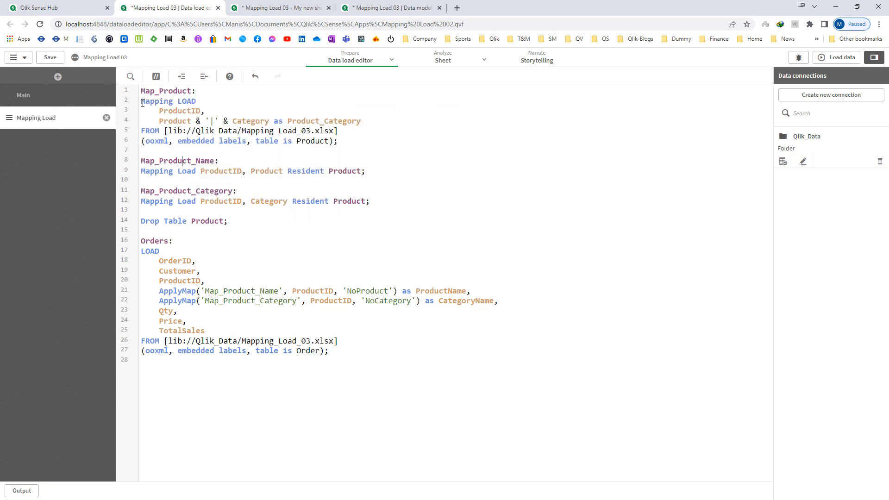
# Comment out the old maps and drop, apply Map_Product as Product_Category, and reload.
pyautogui.moveTo(141, 159); pyautogui.dragTo(227, 220)
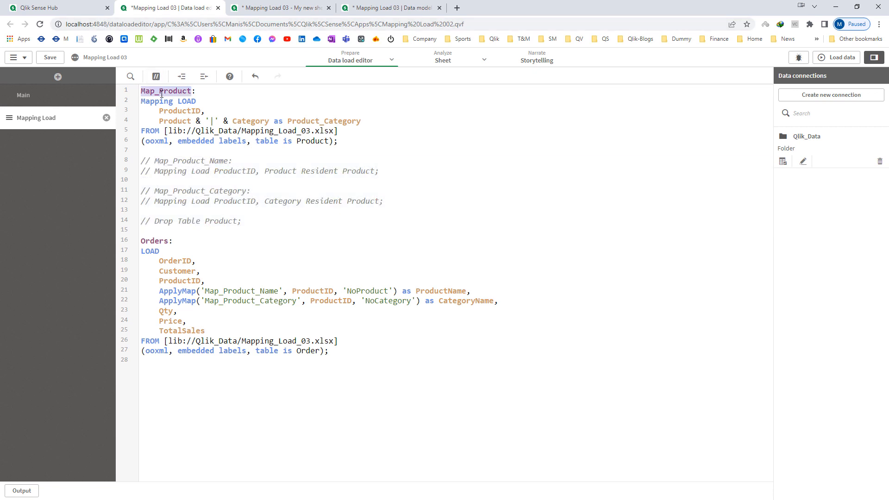
pyautogui.doubleClick(240, 290)
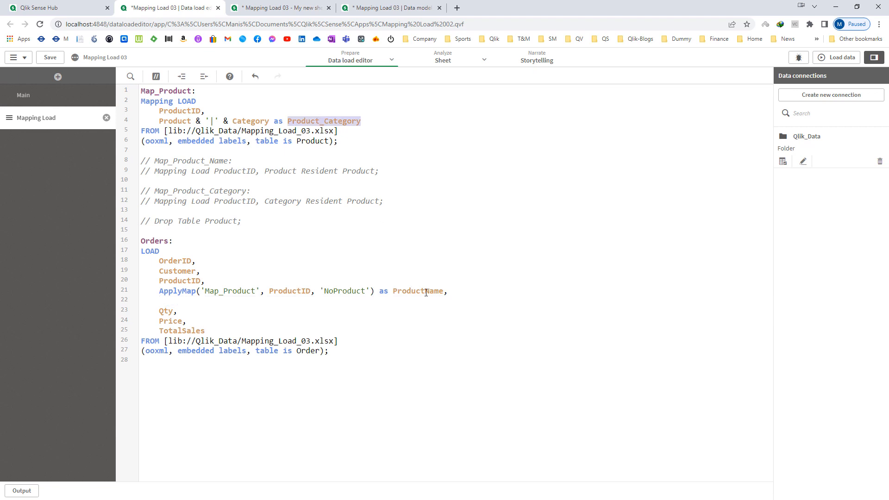
pyautogui.write('Product_Category')
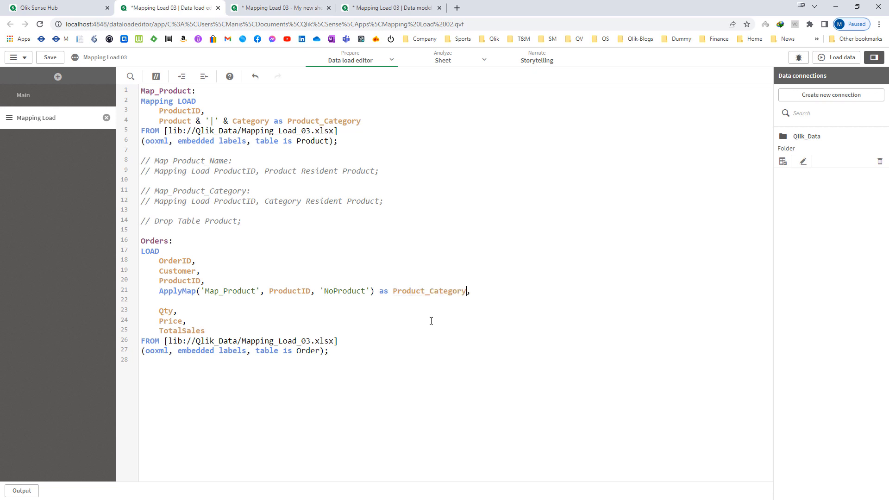
pyautogui.press('enter')
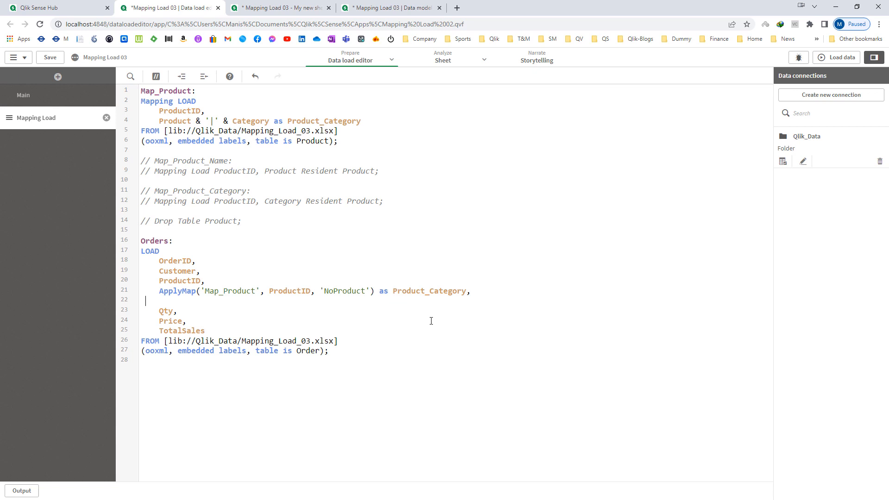
pyautogui.click(840, 57)
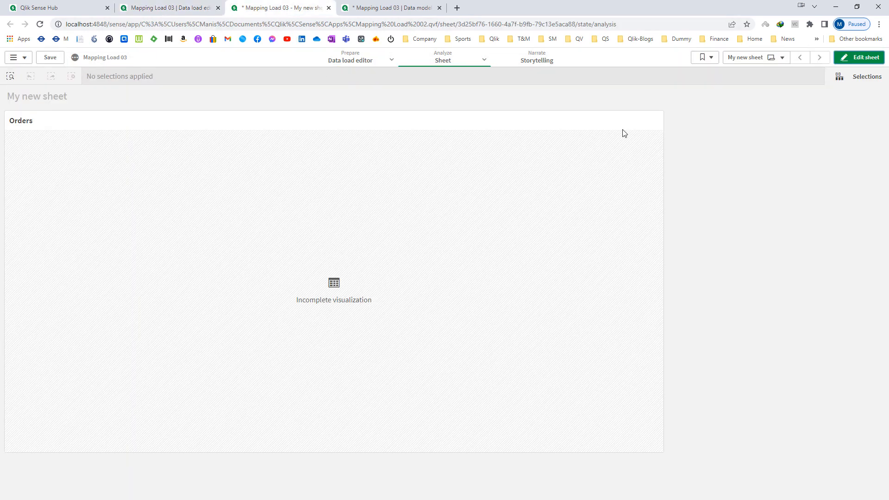
# Edit the sheet so the Orders table shows the Product_Category column.
pyautogui.click(863, 58)
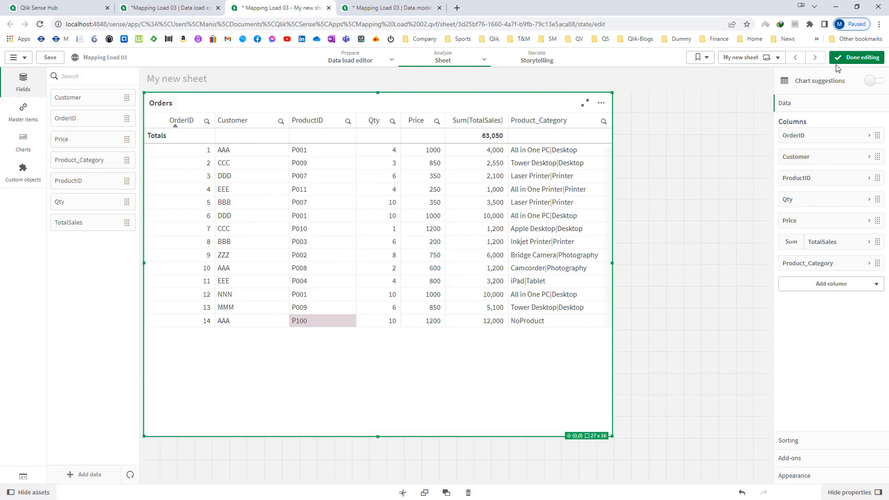
pyautogui.click(856, 57)
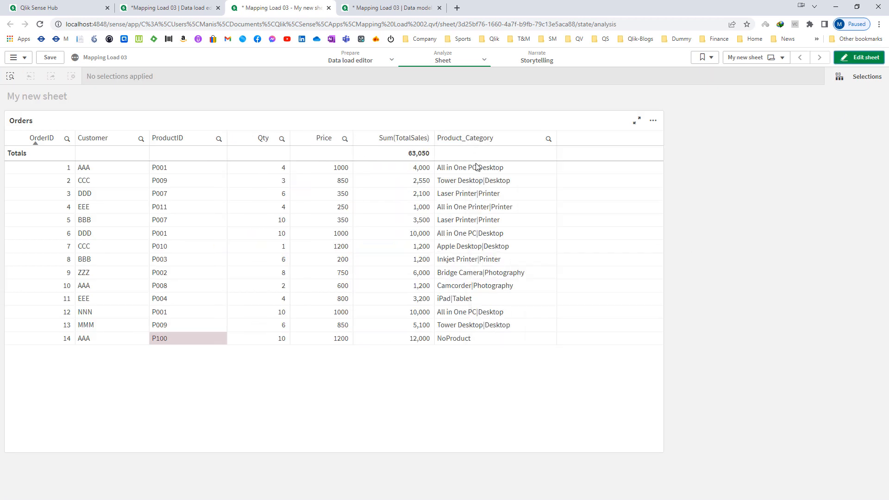
pyautogui.moveTo(505, 179)
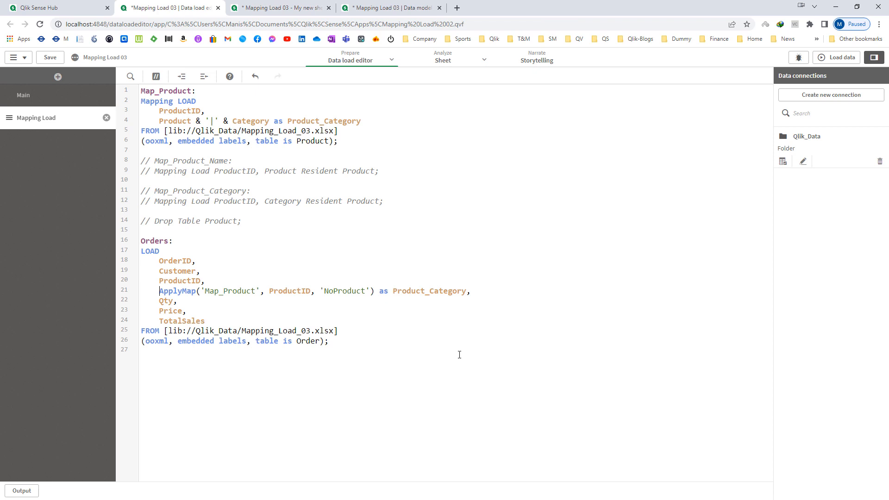
# Split the mapped value with SubField into Product (index 1) and Category (index 2), then reload.
pyautogui.write('SubField(')
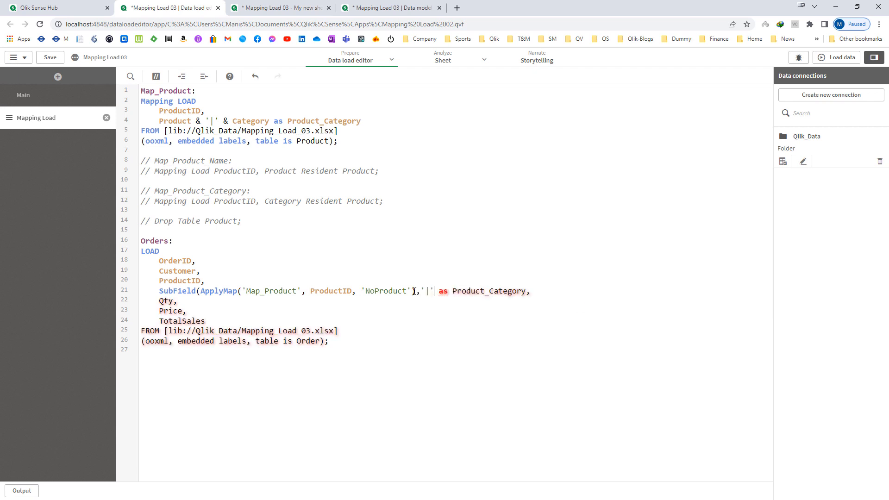
pyautogui.write(',1)')
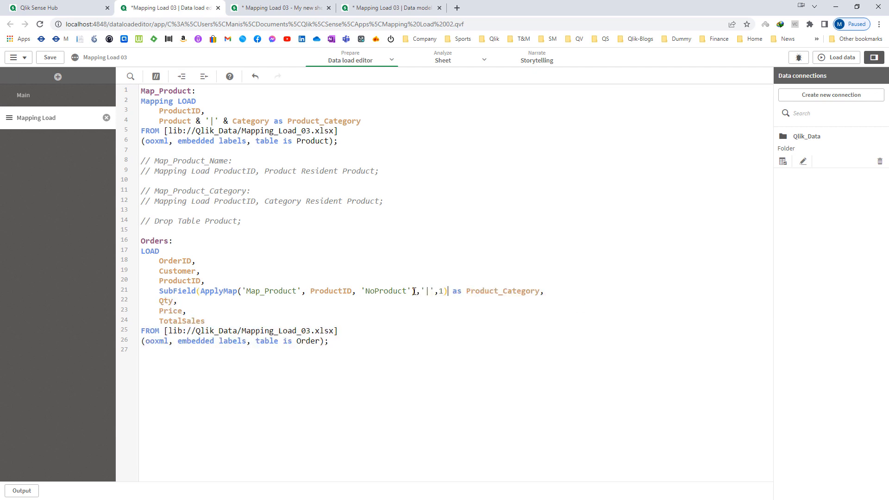
pyautogui.doubleClick(502, 291)
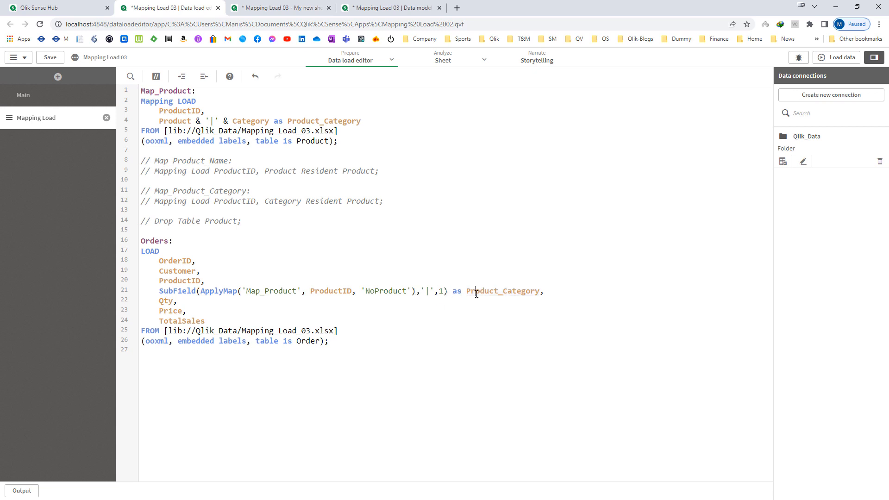
pyautogui.doubleClick(520, 291)
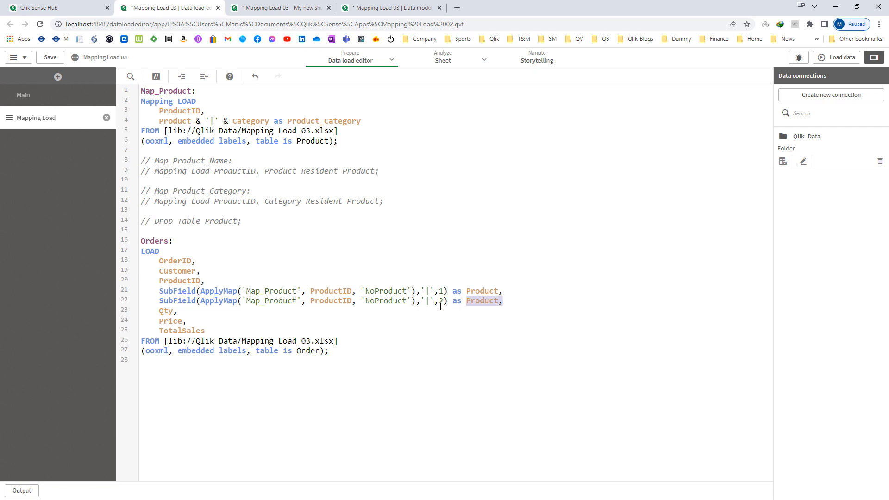
pyautogui.write('Category')
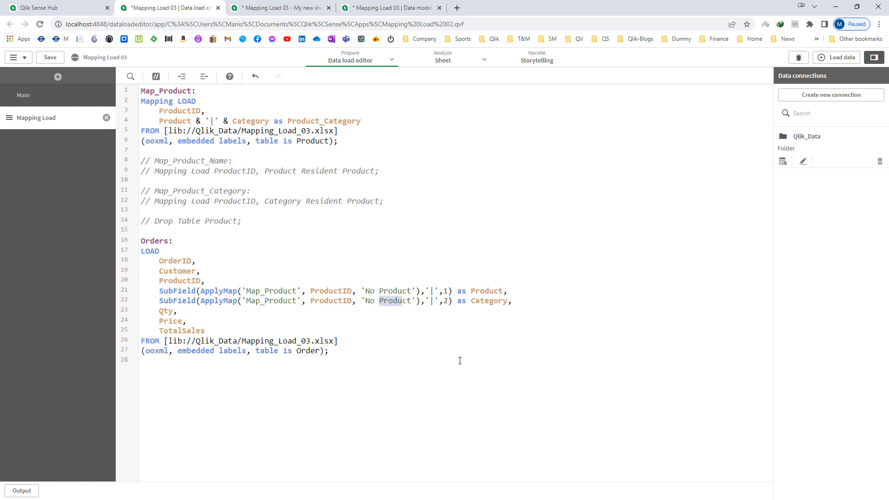
pyautogui.write('Category')
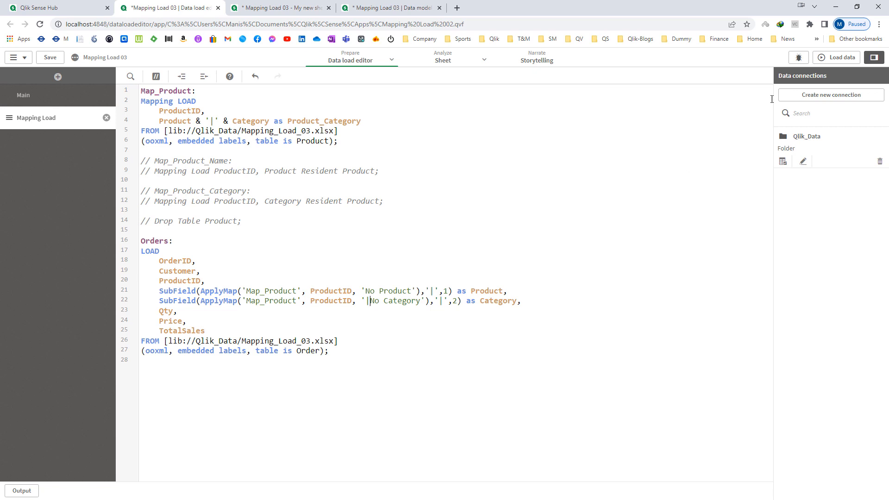
pyautogui.click(278, 7)
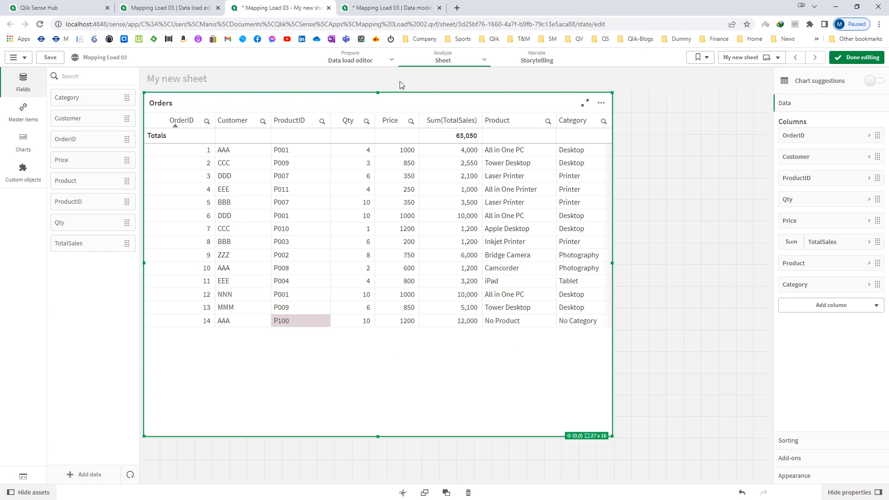
pyautogui.moveTo(490, 170)
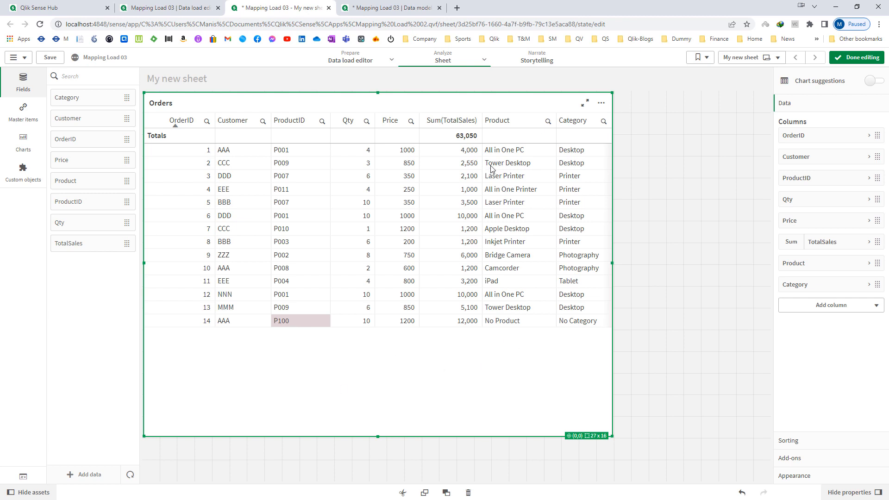